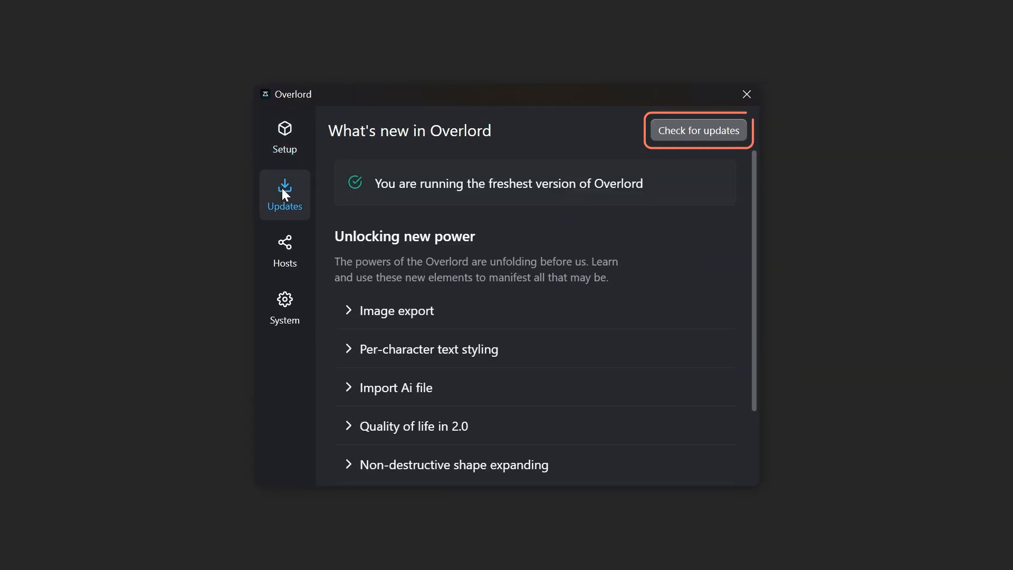
- Check for Overlord updates and confirm the latest version is installed
click(285, 136)
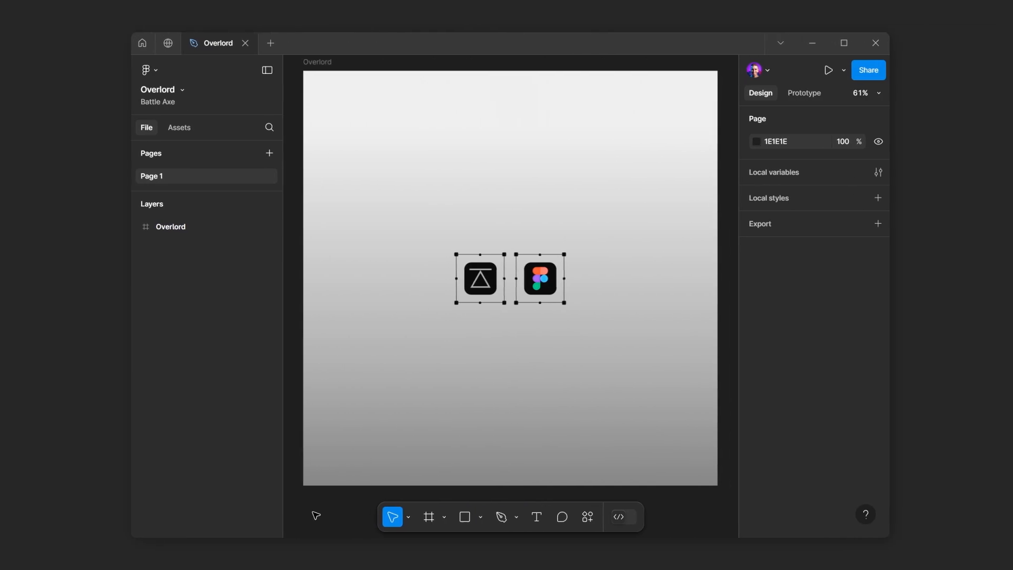
- Right-click the canvas to launch the Overlord plugin from the Plugins menu
right_click(481, 281)
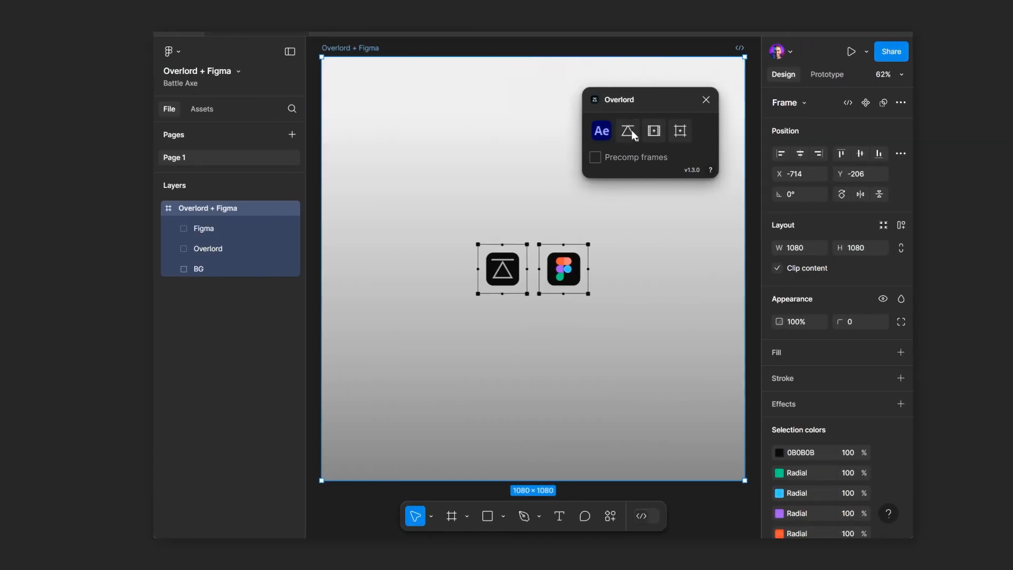
- Push the Overlord + Figma frame to After Effects as split layers
click(628, 131)
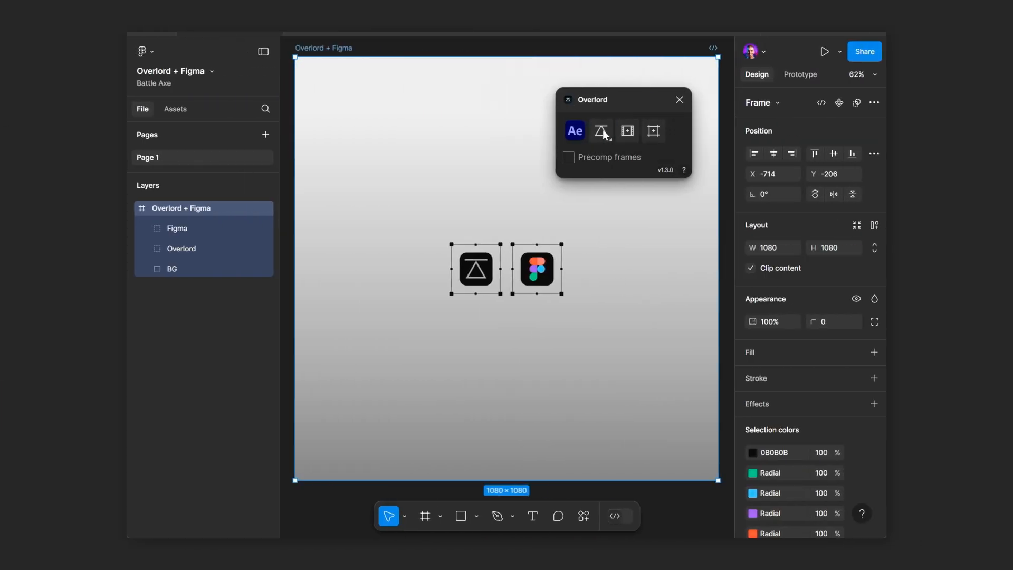
click(574, 131)
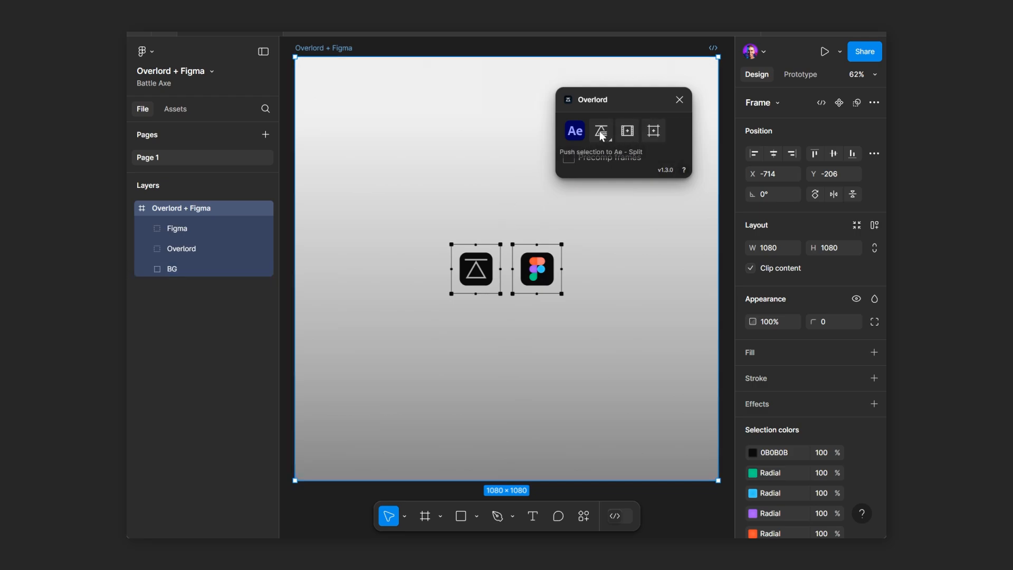
click(575, 130)
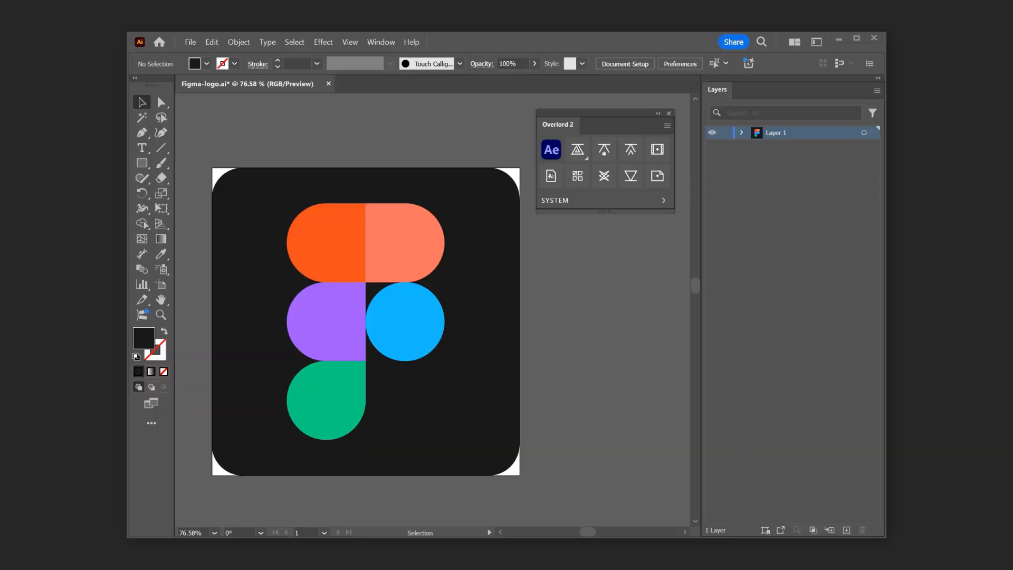
mouse_move(578, 149)
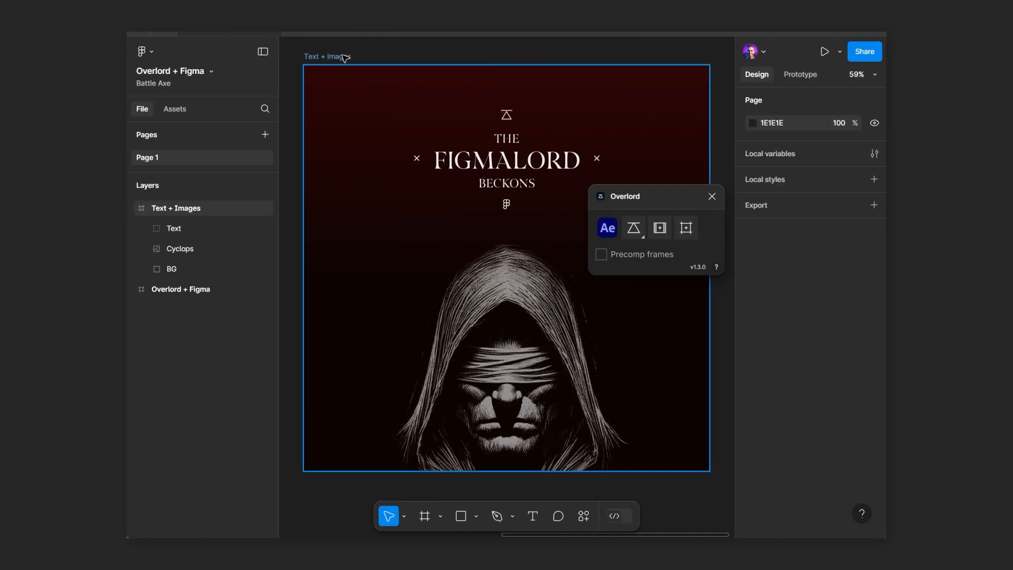
- Send the Text + Images frame to After Effects, then start a rectangle over the title
click(176, 208)
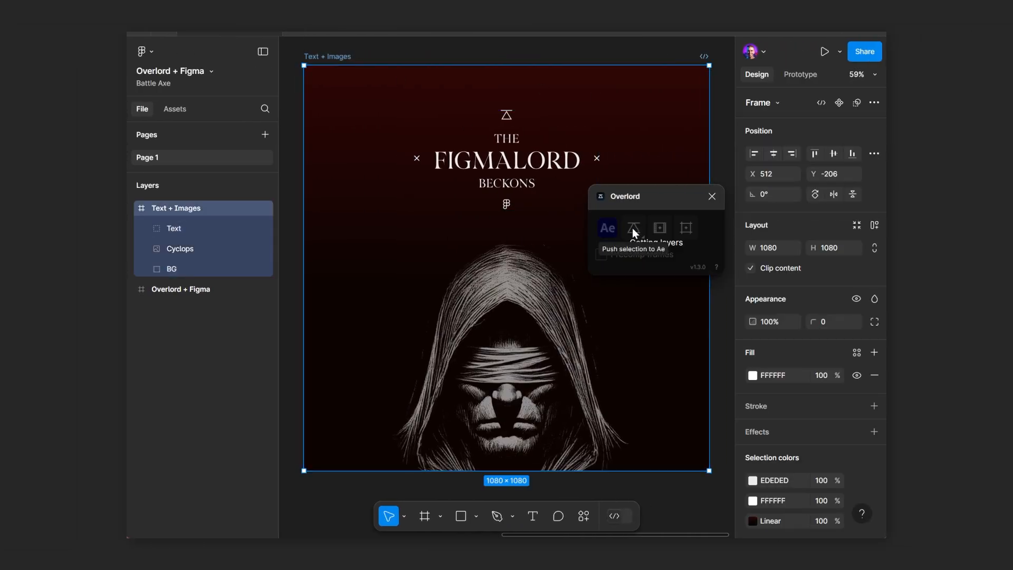
click(634, 227)
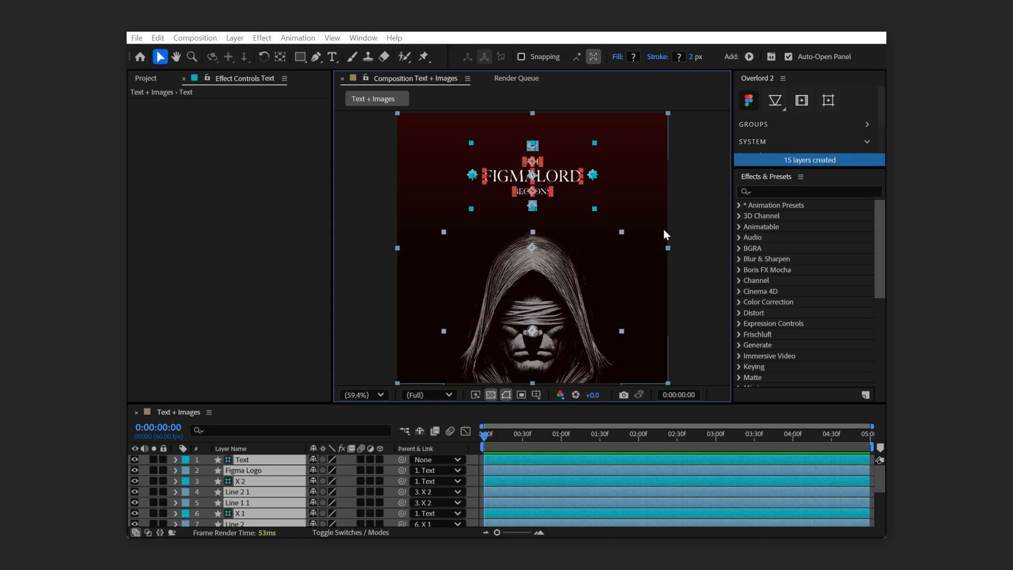
click(332, 57)
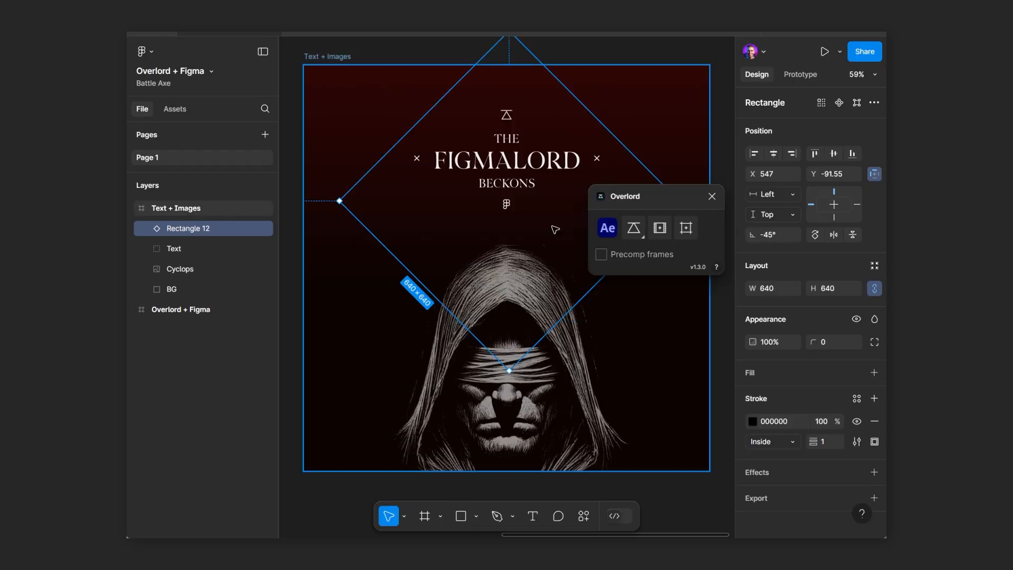
- Push Rectangle 12 to After Effects as a live rectangle shape
click(607, 228)
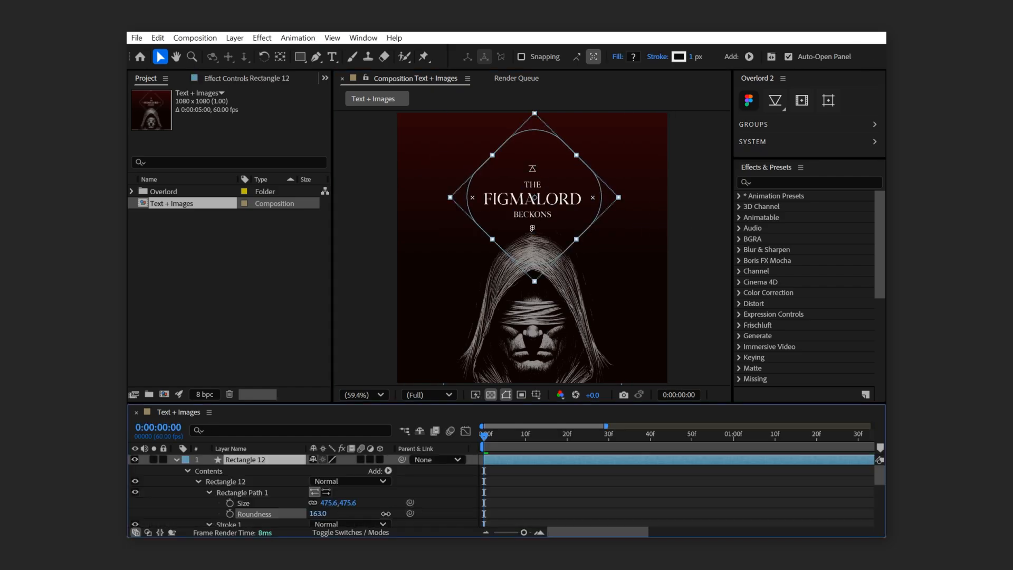
click(782, 78)
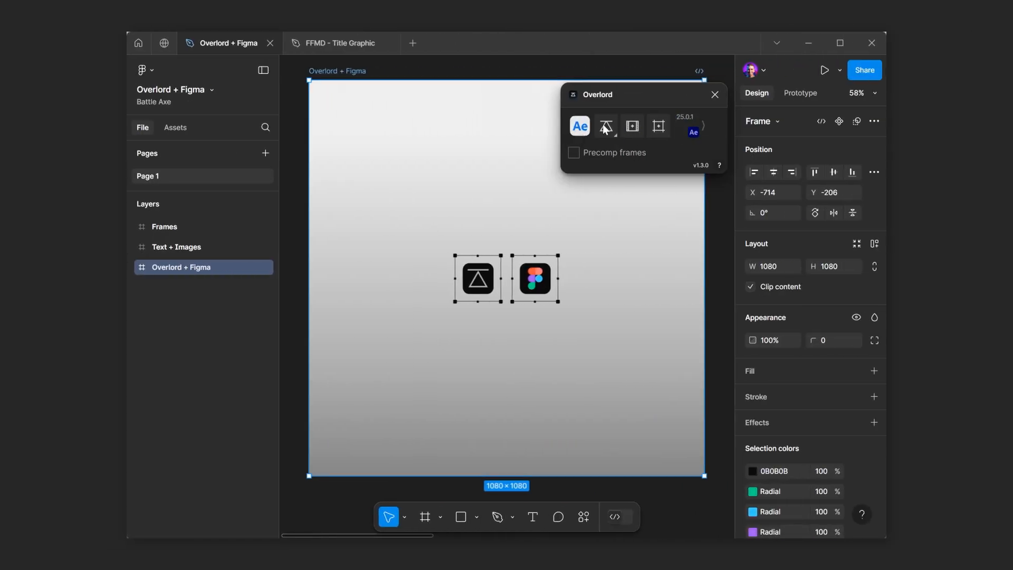
- Select the iPhone 16 frame with the Figma Support alert and Puppycam card
click(606, 125)
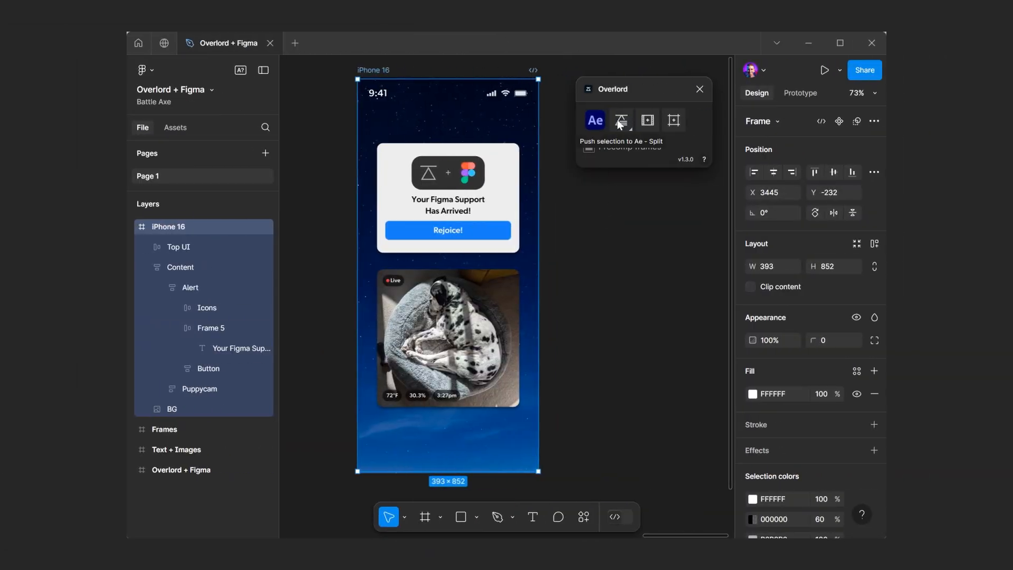
- Push the 393 × 852 iPhone 16 frame to After Effects with Split
click(621, 120)
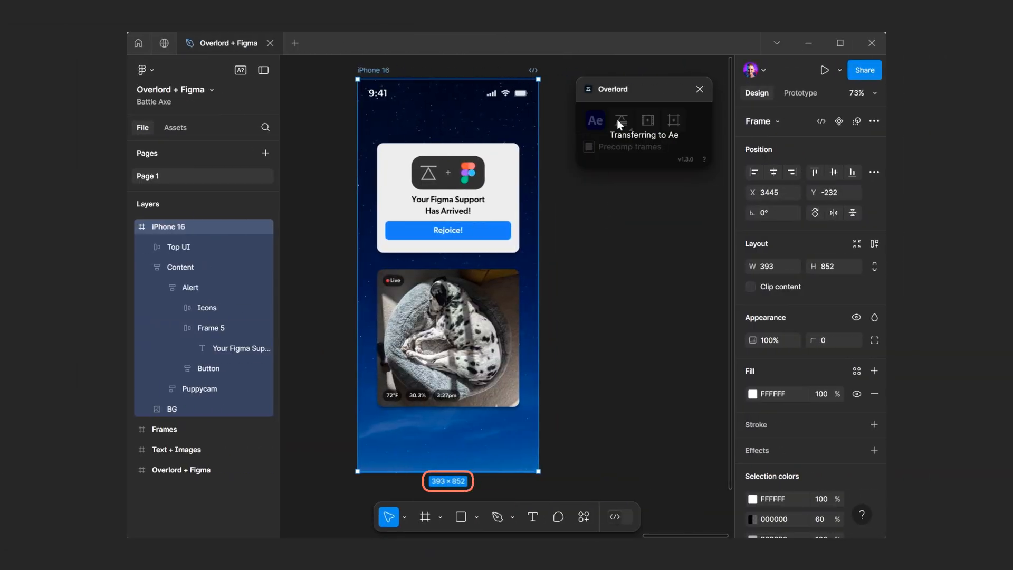
click(620, 121)
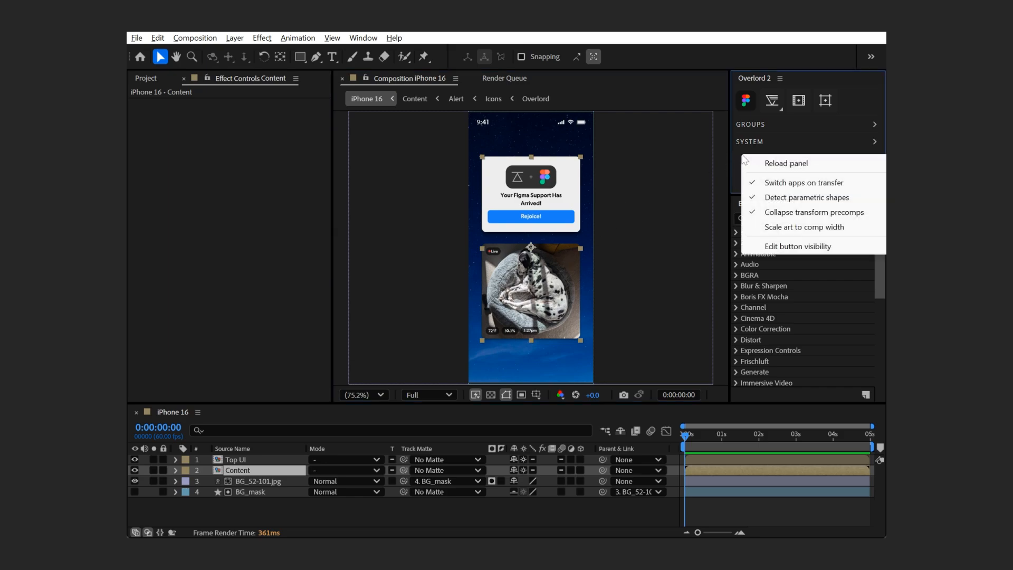
mouse_move(775, 232)
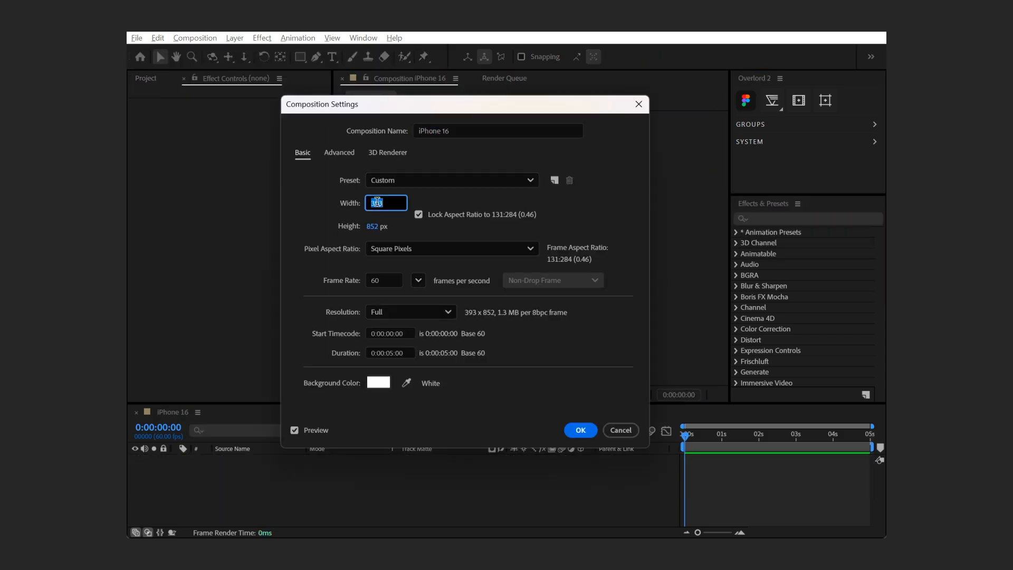
- Set the iPhone 16 comp width to 393*2, giving 786 × 1704
text(393*2)
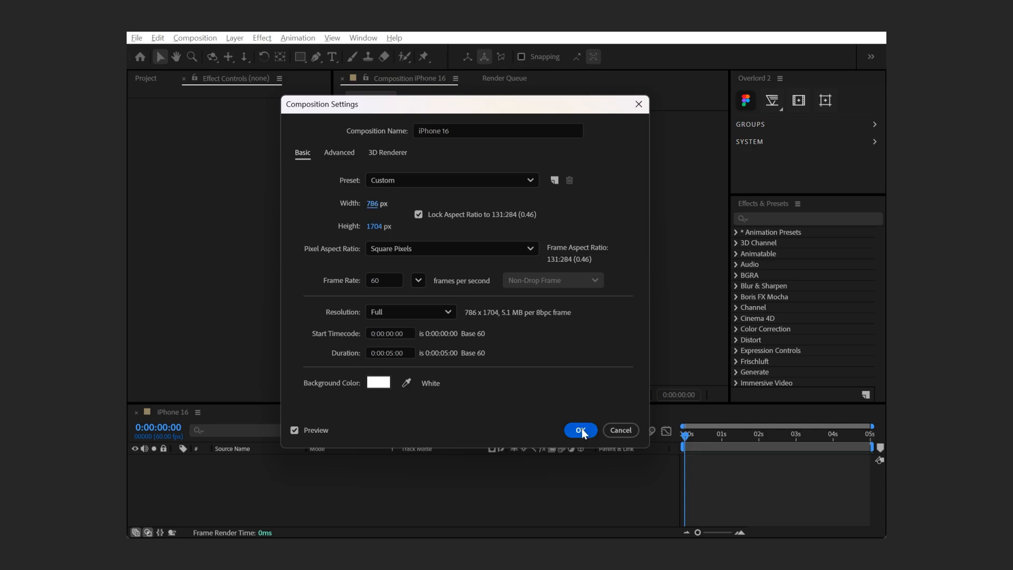
click(581, 430)
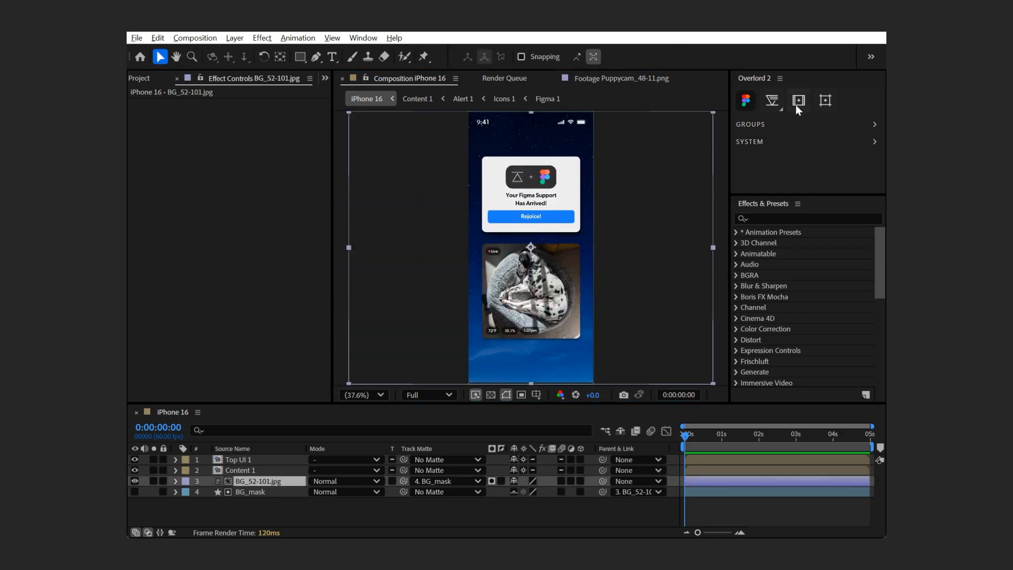
- Create the new comp iPhone 16 1 from the phone layout via Overlord
click(772, 100)
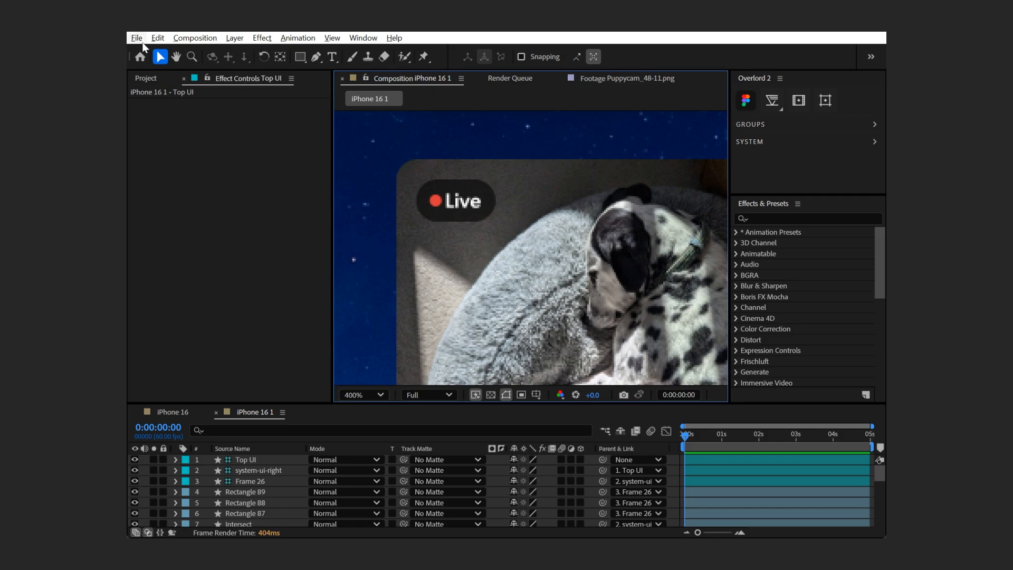
- Run Scale Composition.jsx on iPhone 16 1 with a new scale factor
click(138, 38)
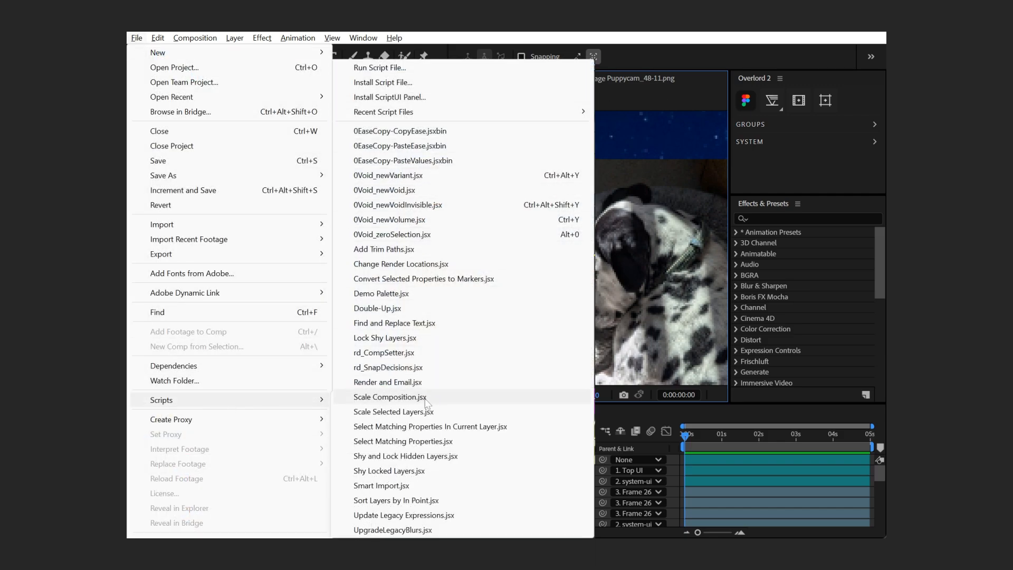
click(389, 397)
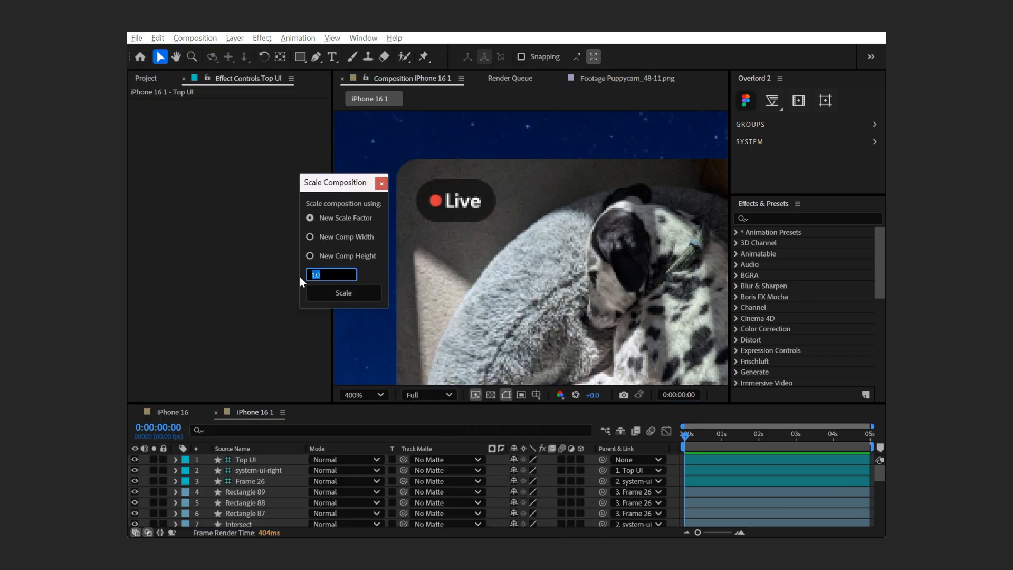
click(344, 293)
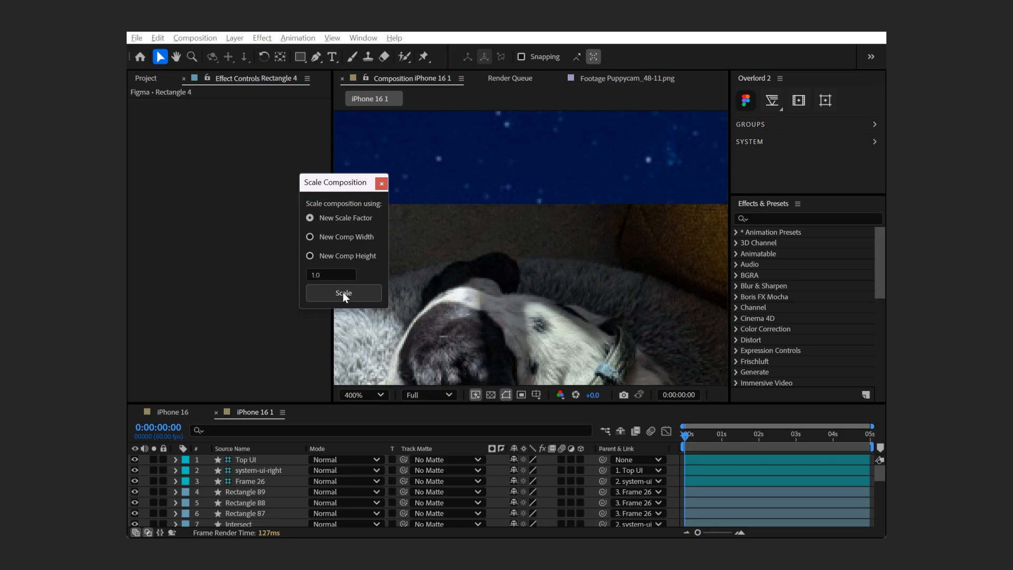
click(344, 293)
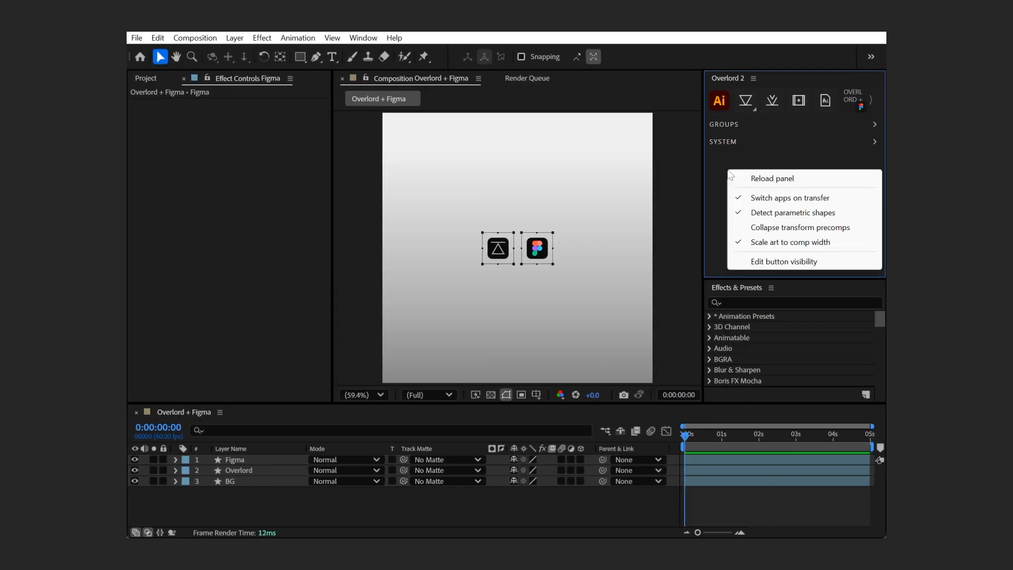
- Show Guides, Push Ae selection to Ai and New Ai artboard buttons in Overlord's Ae panel
click(784, 261)
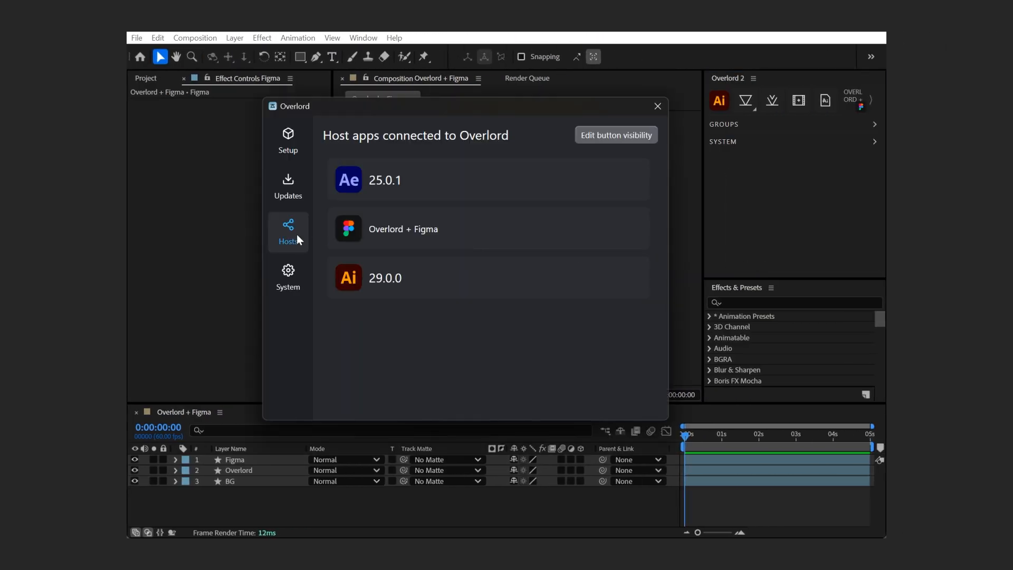
click(616, 135)
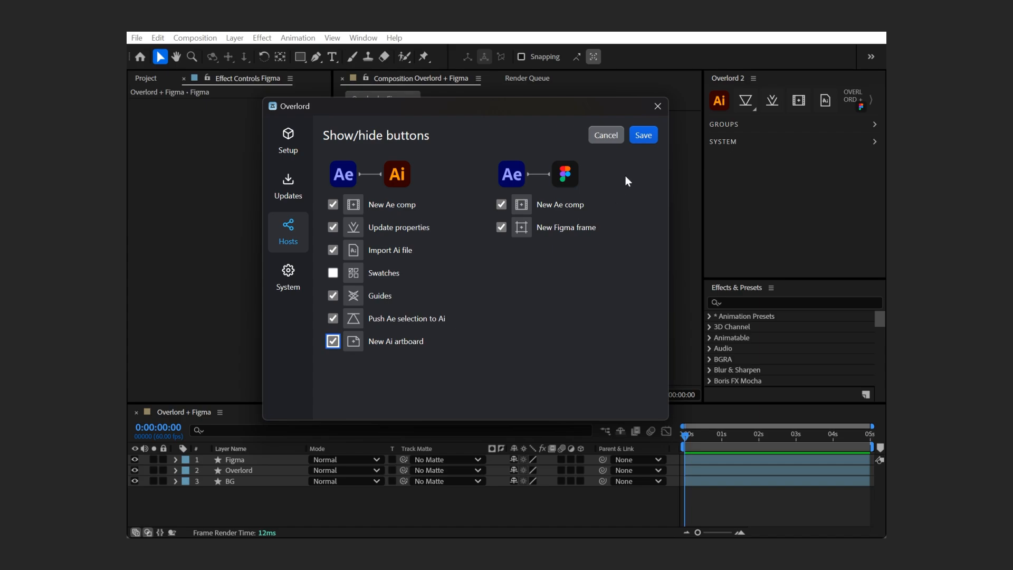
click(643, 135)
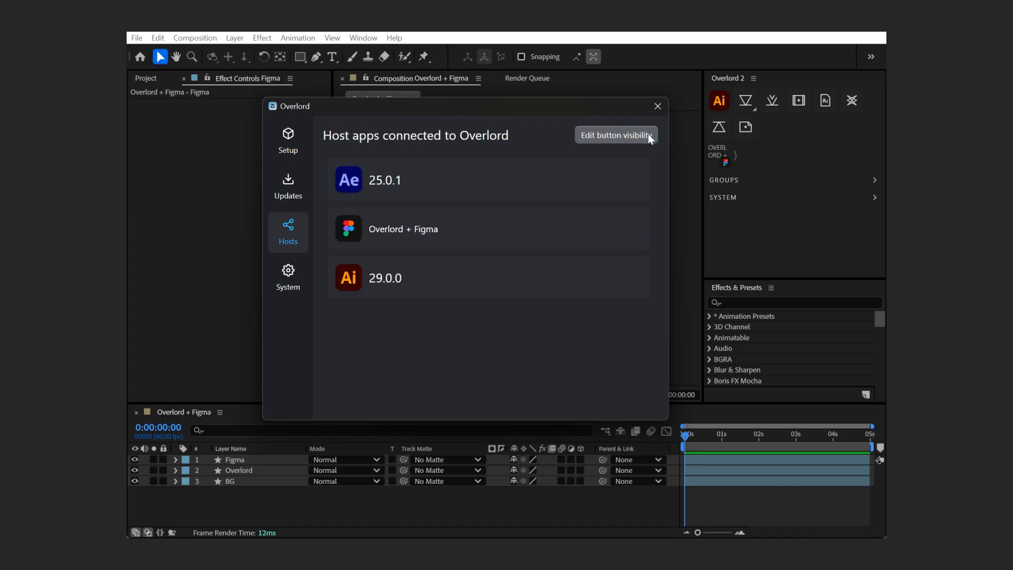